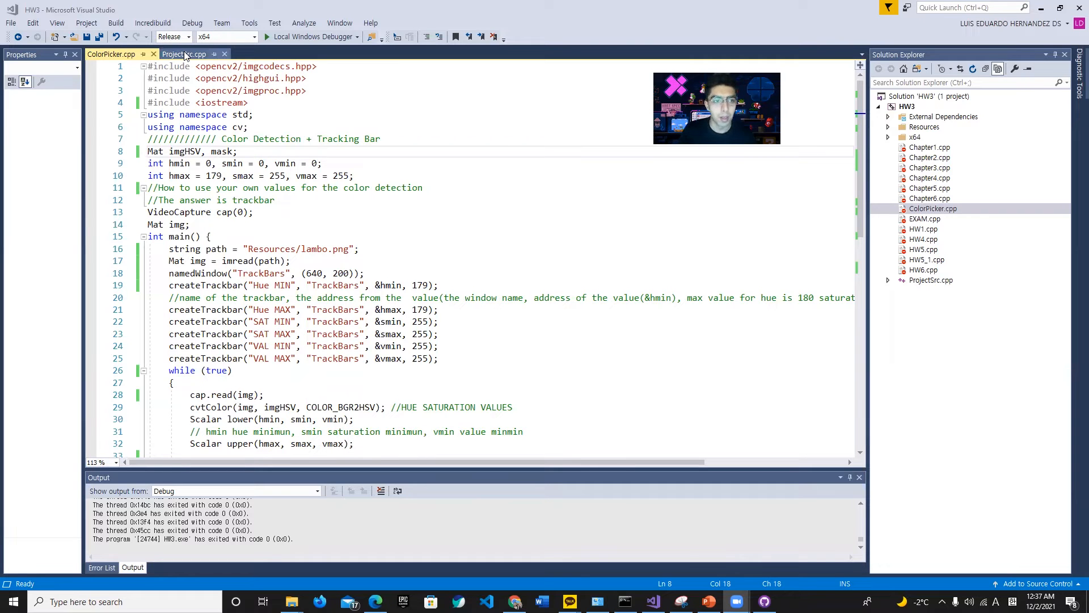
Step: Exclude ProjectSrc.cpp from the HW3 project via Solution Explorer, keeping ColorPicker.cpp open
{"action": "left_click", "coordinate": [183, 55]}
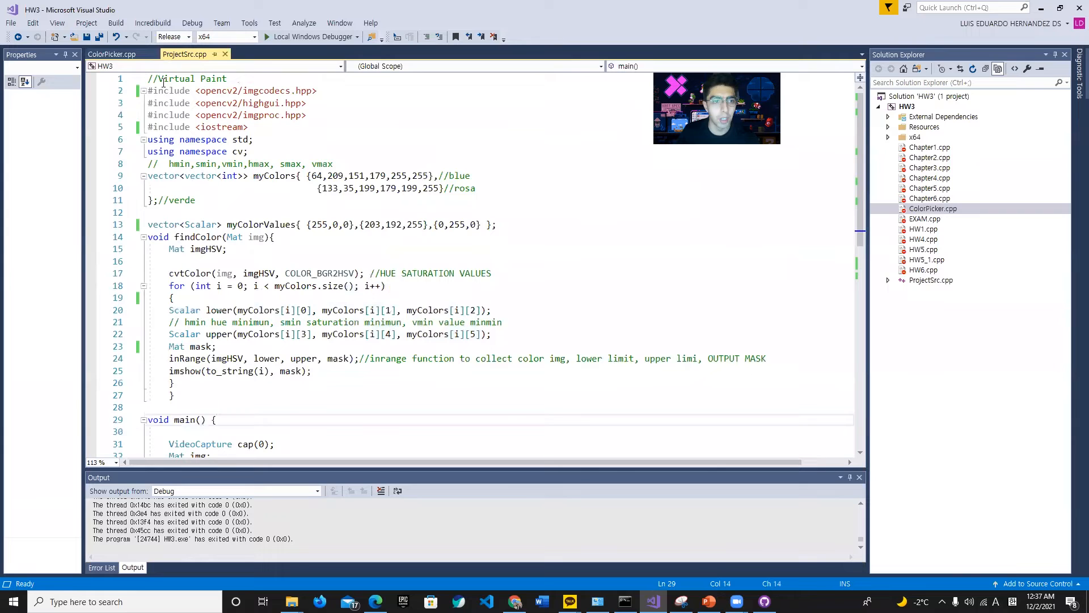
{"action": "left_click", "coordinate": [111, 55]}
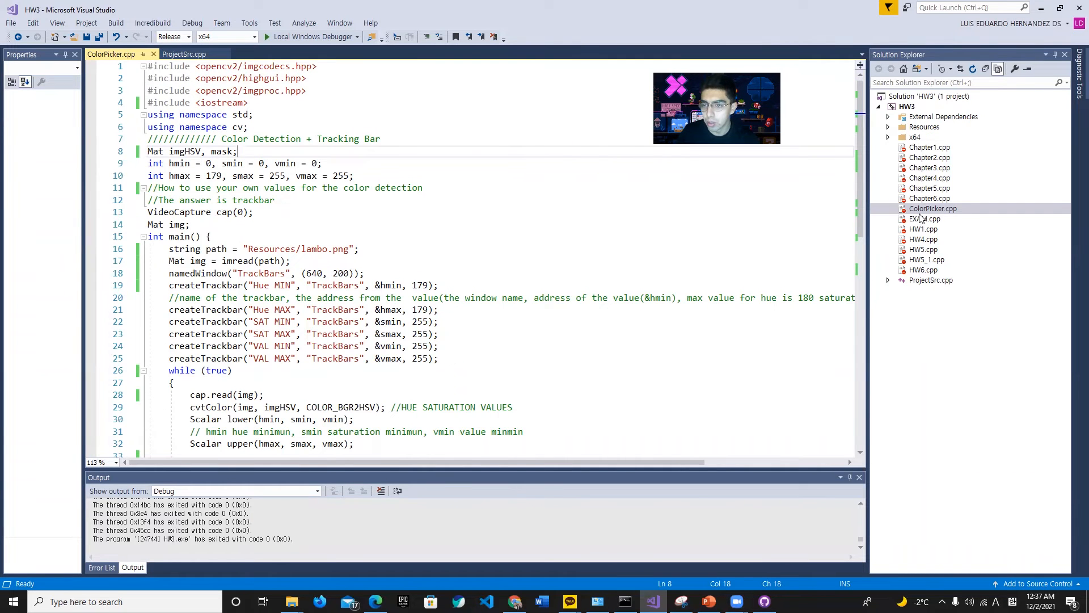
{"action": "right_click", "coordinate": [931, 280]}
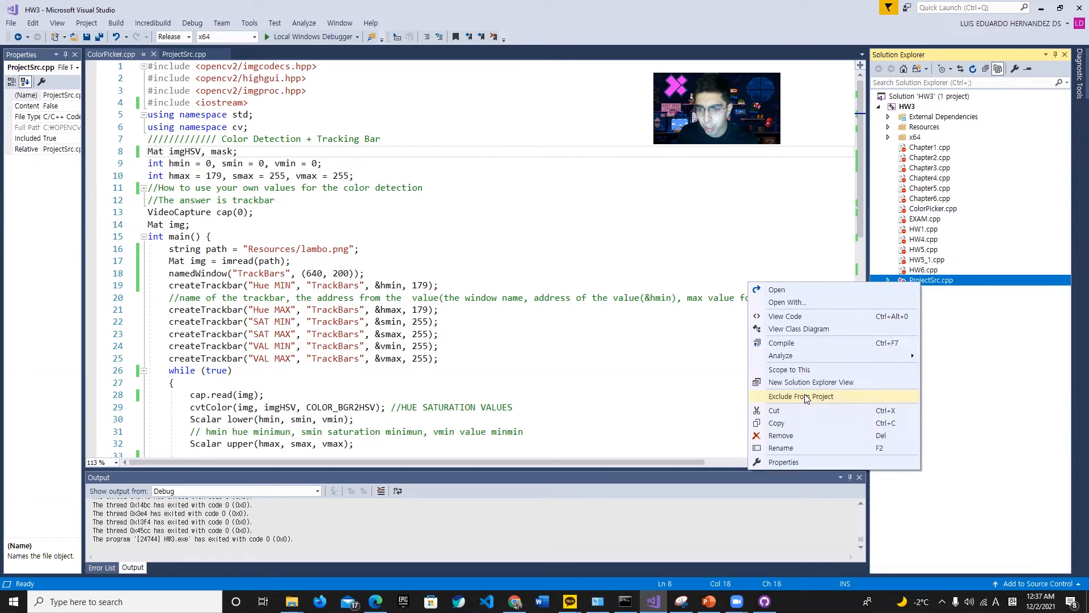
{"action": "left_click", "coordinate": [800, 396]}
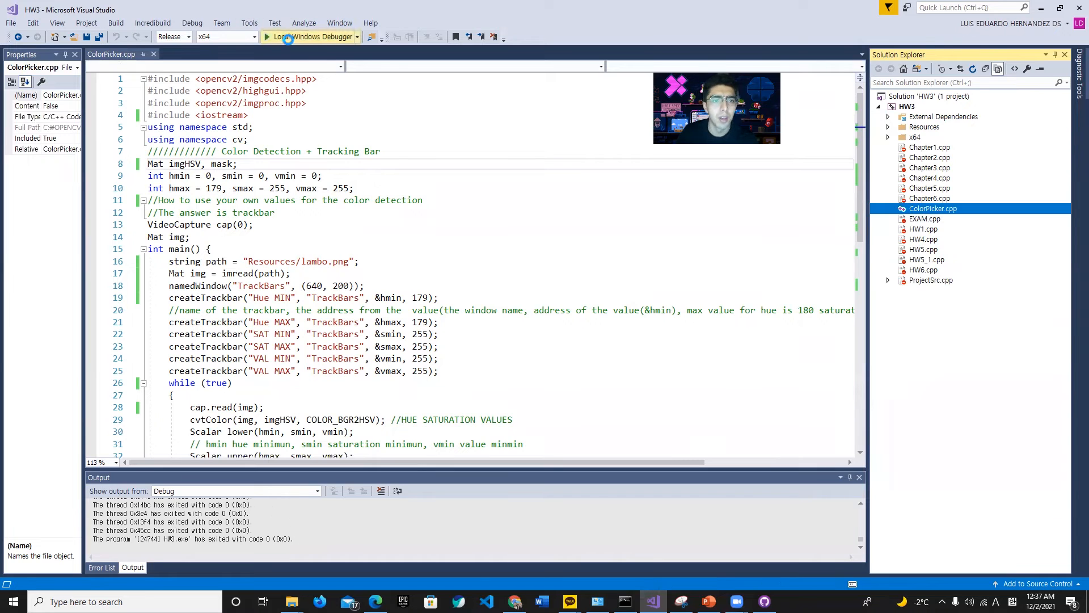
Step: Launch the color picker with Local Windows Debugger, stop the crashed session, and relaunch it
{"action": "left_click", "coordinate": [266, 37]}
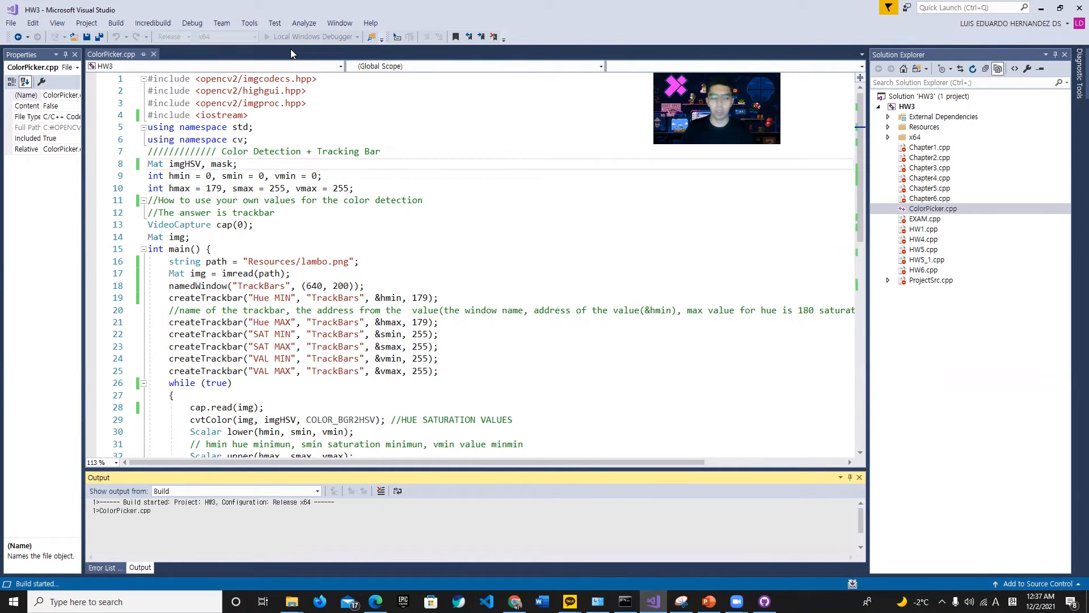
{"action": "left_click", "coordinate": [270, 37]}
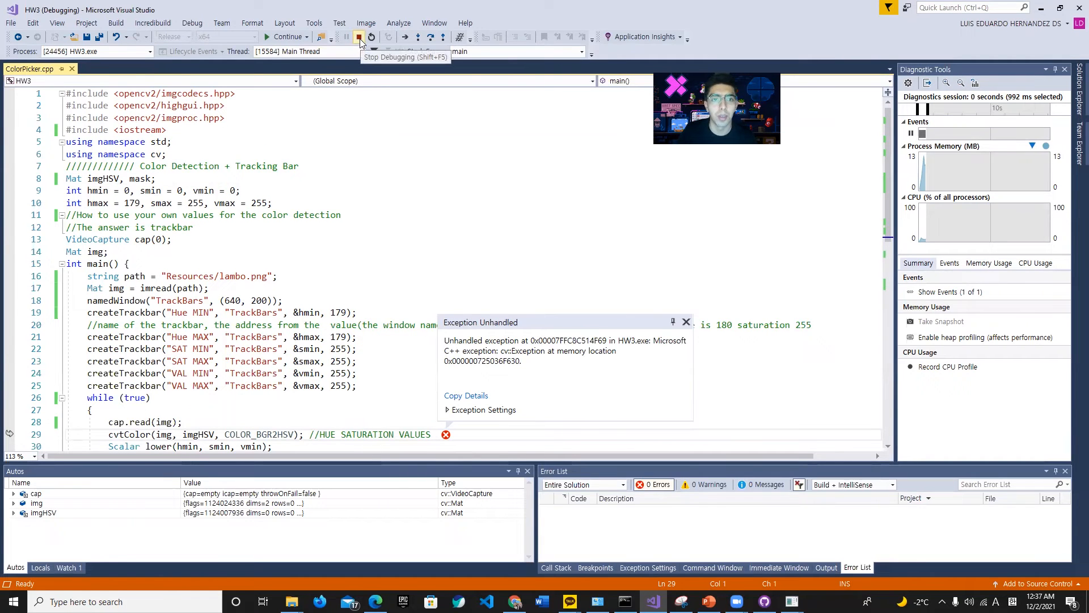
{"action": "left_click", "coordinate": [360, 36]}
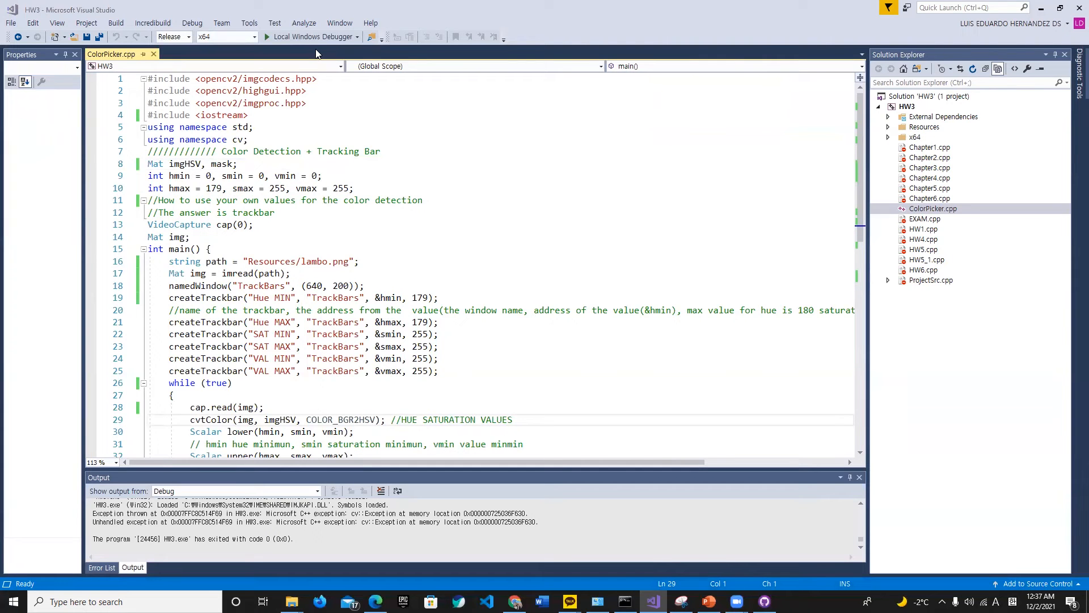
{"action": "left_click", "coordinate": [266, 36]}
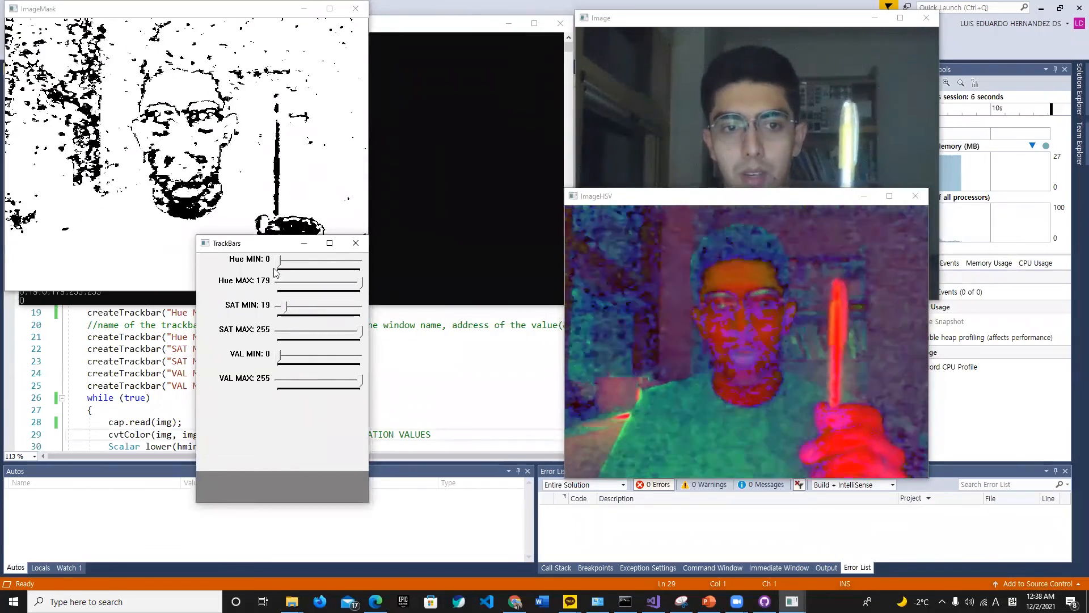
Step: Tune the trackbars to hue min ~81, sat min 146, hue max 74 until the mask isolates the face, then stop debugging
{"action": "left_click_drag", "start_coordinate": [282, 270], "coordinate": [325, 270]}
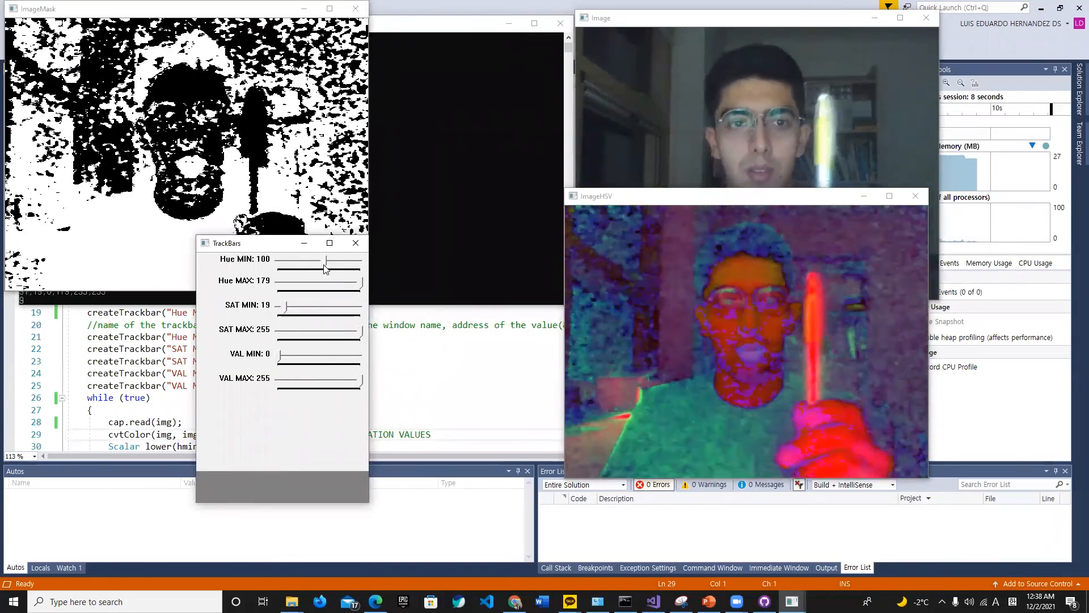
{"action": "left_click_drag", "start_coordinate": [324, 268], "coordinate": [330, 268]}
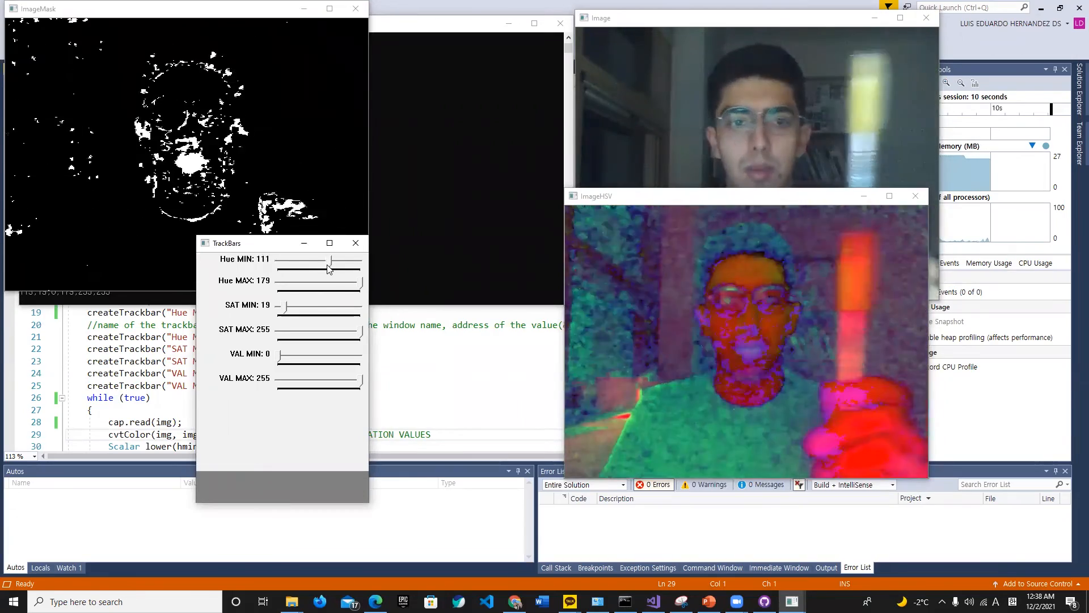
{"action": "left_click_drag", "start_coordinate": [330, 266], "coordinate": [316, 266]}
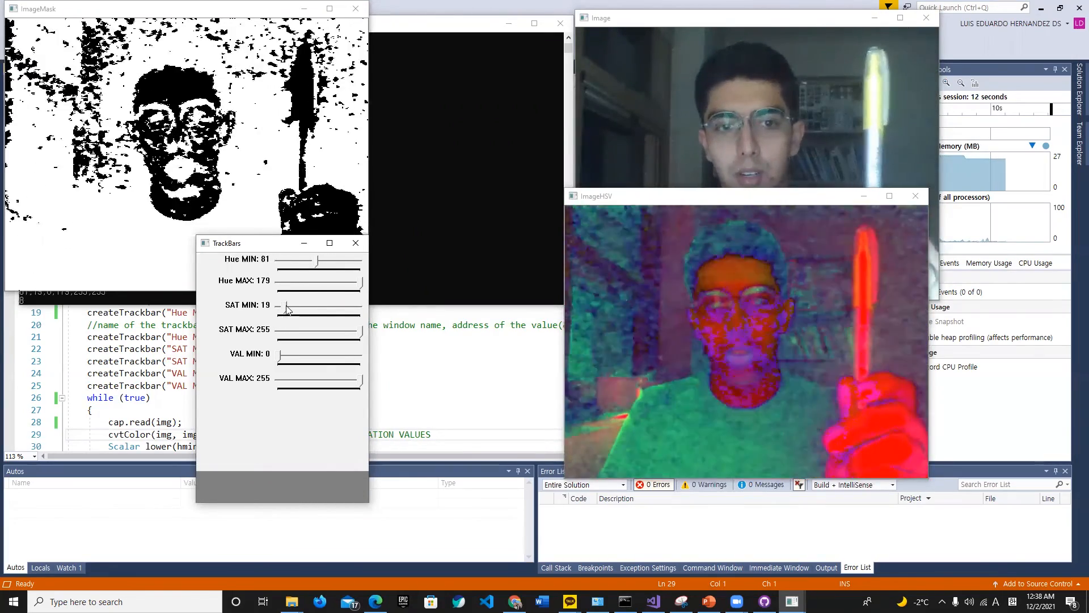
{"action": "left_click_drag", "start_coordinate": [289, 305], "coordinate": [327, 305]}
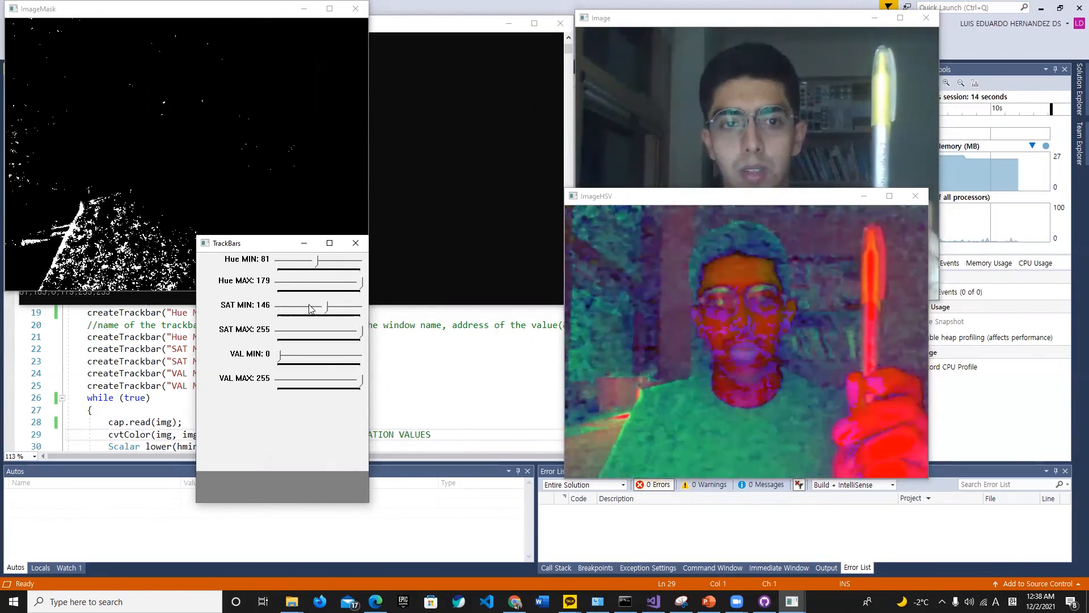
{"action": "left_click_drag", "start_coordinate": [354, 280], "coordinate": [277, 281]}
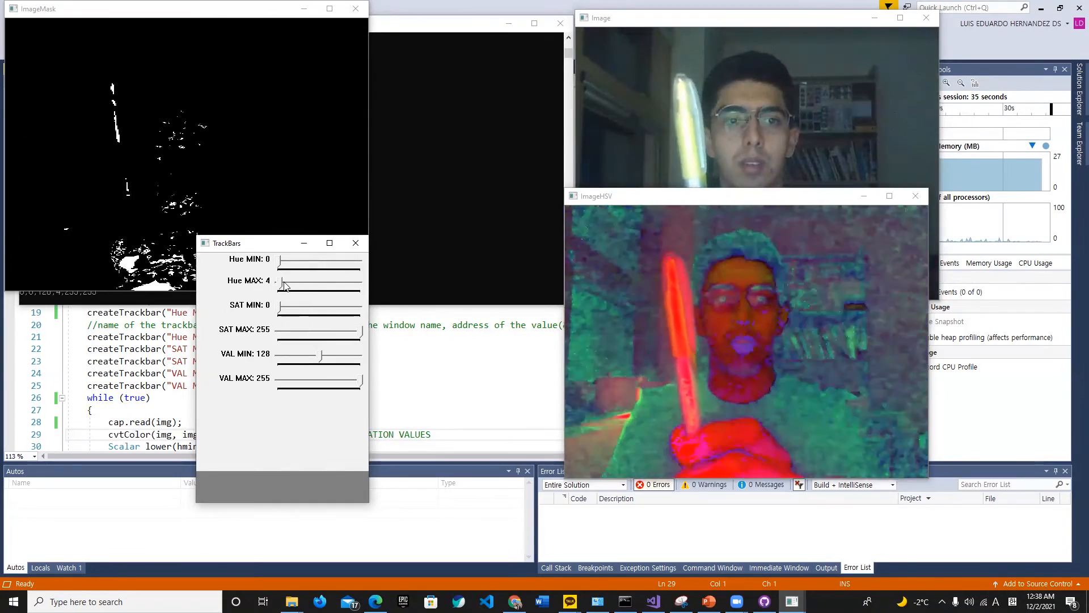
{"action": "left_click_drag", "start_coordinate": [276, 280], "coordinate": [297, 281]}
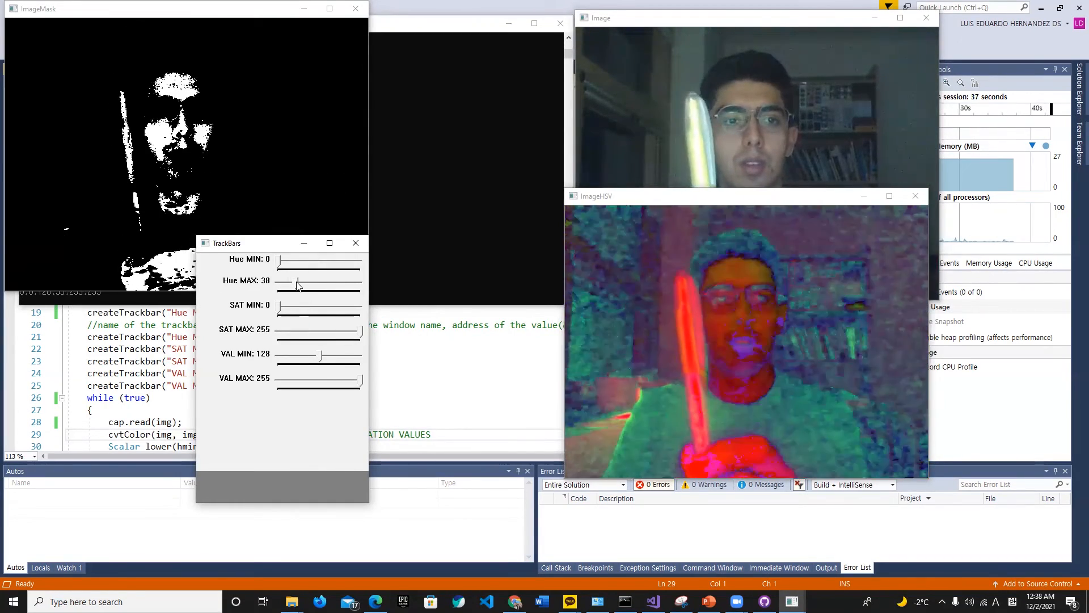
{"action": "left_click_drag", "start_coordinate": [296, 282], "coordinate": [323, 282]}
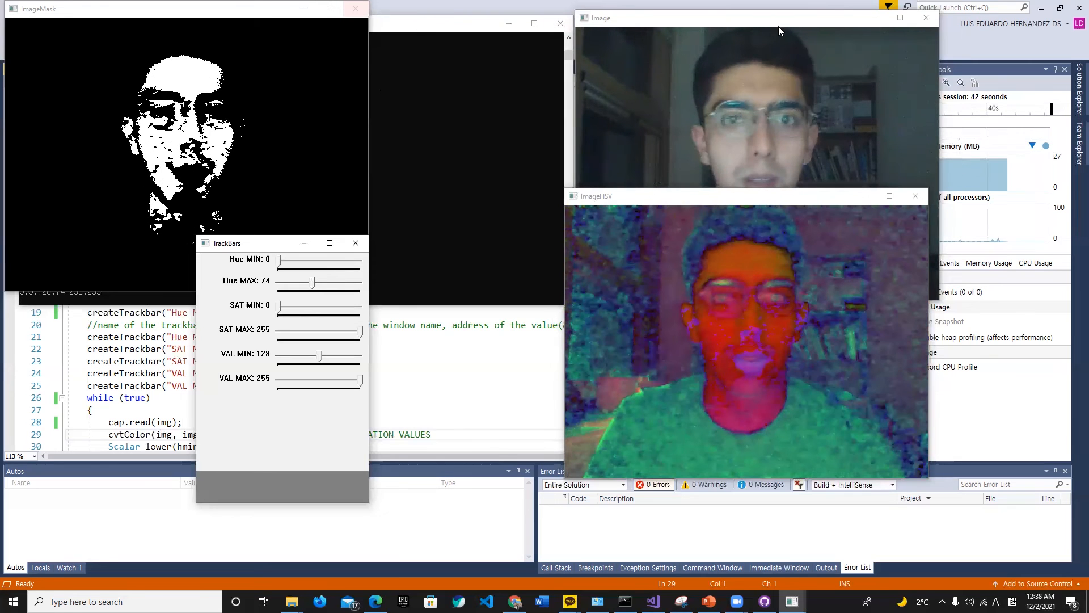
{"action": "mouse_move", "coordinate": [683, 50]}
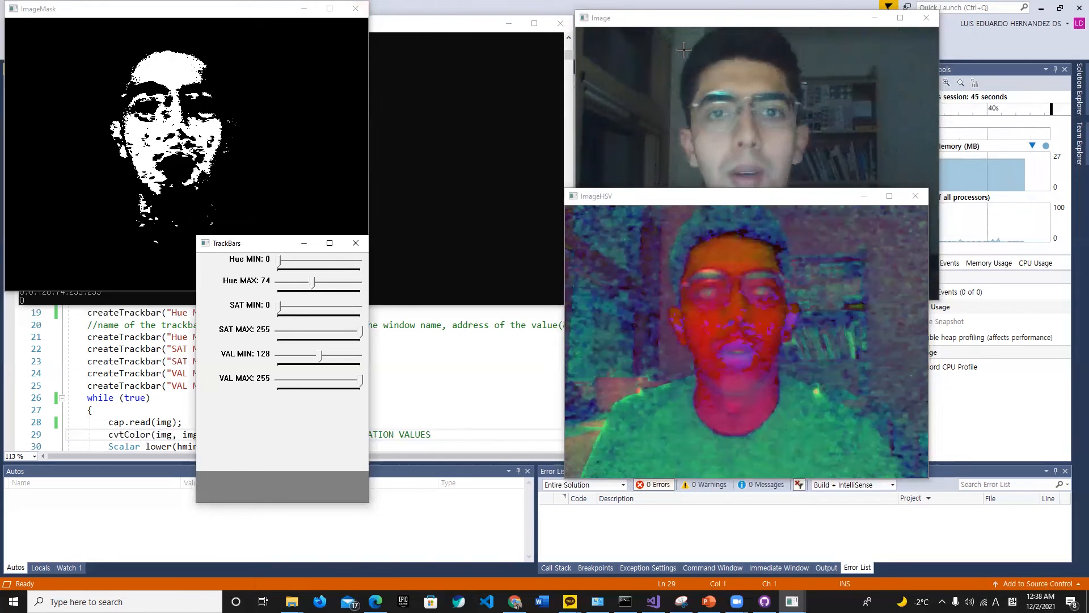
{"action": "mouse_move", "coordinate": [763, 40]}
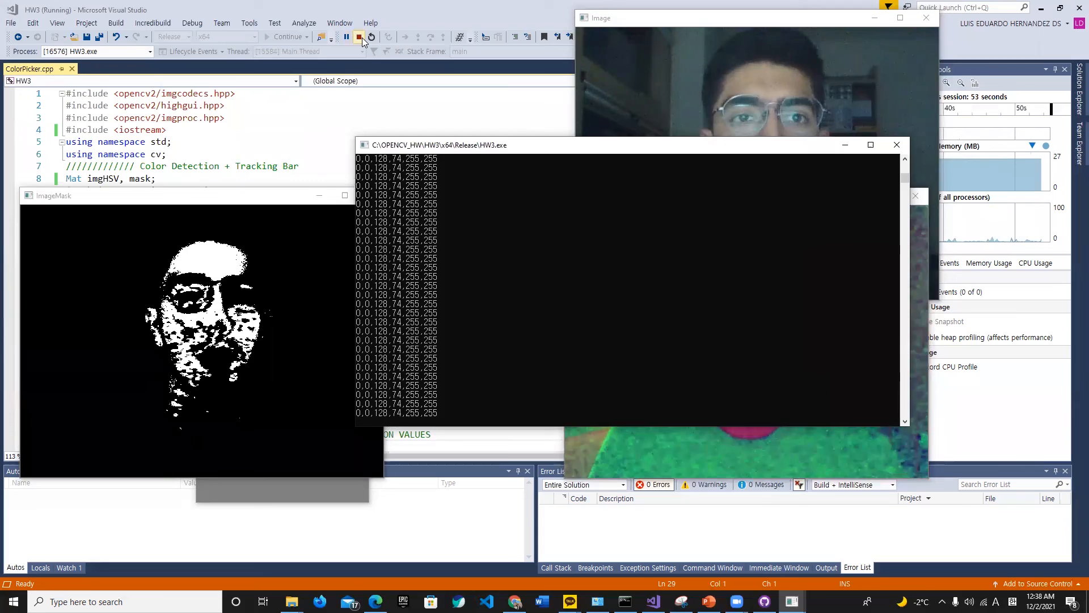
{"action": "left_click", "coordinate": [359, 36]}
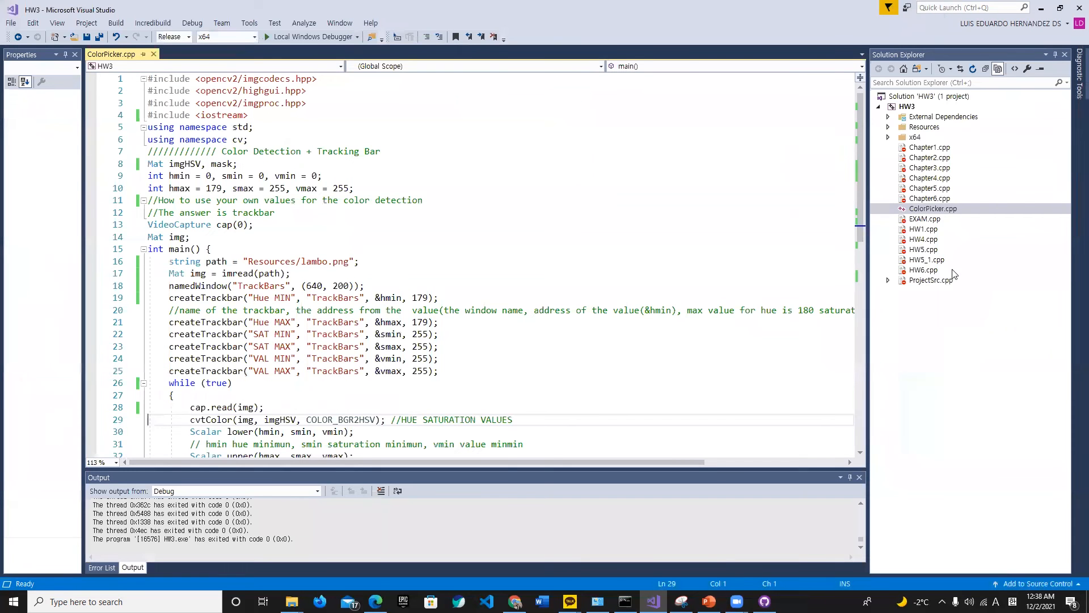
Step: Exclude ColorPicker.cpp, include ProjectSrc.cpp back in the project, and build and launch it
{"action": "right_click", "coordinate": [932, 208]}
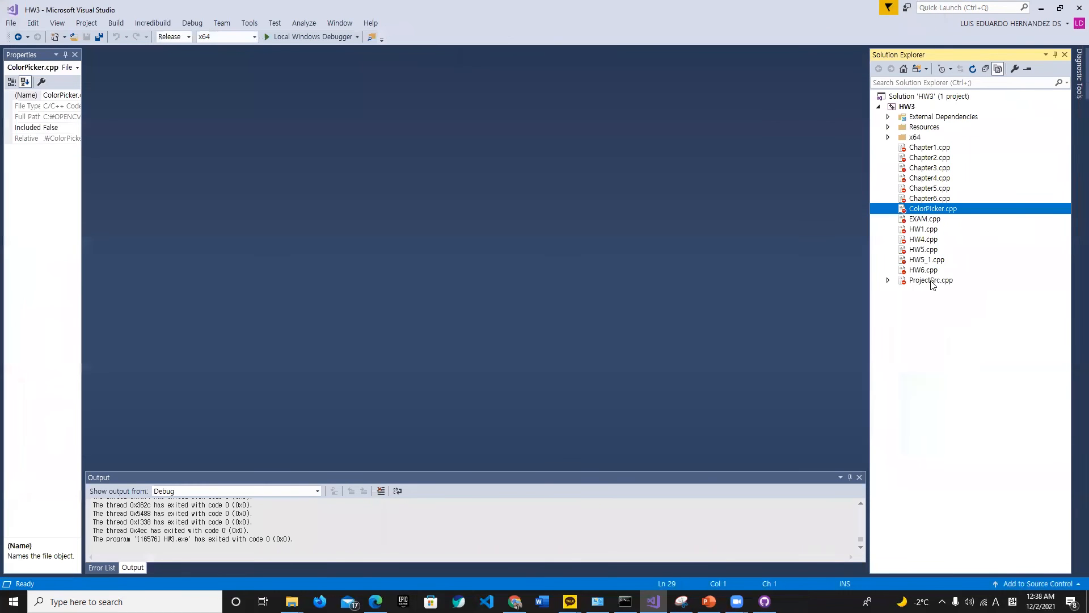
{"action": "right_click", "coordinate": [931, 280]}
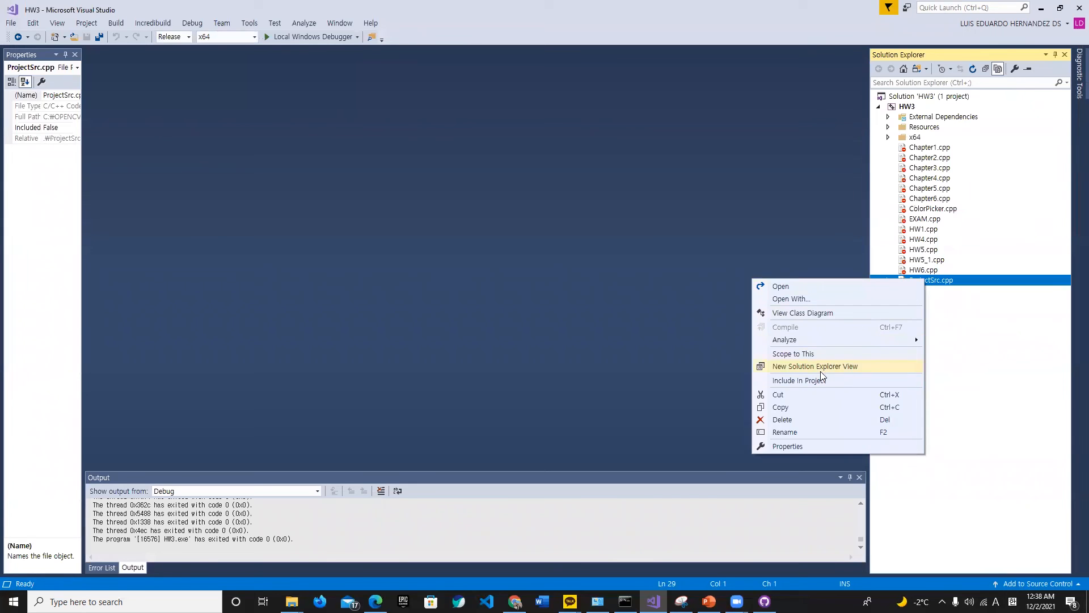
{"action": "left_click", "coordinate": [799, 380]}
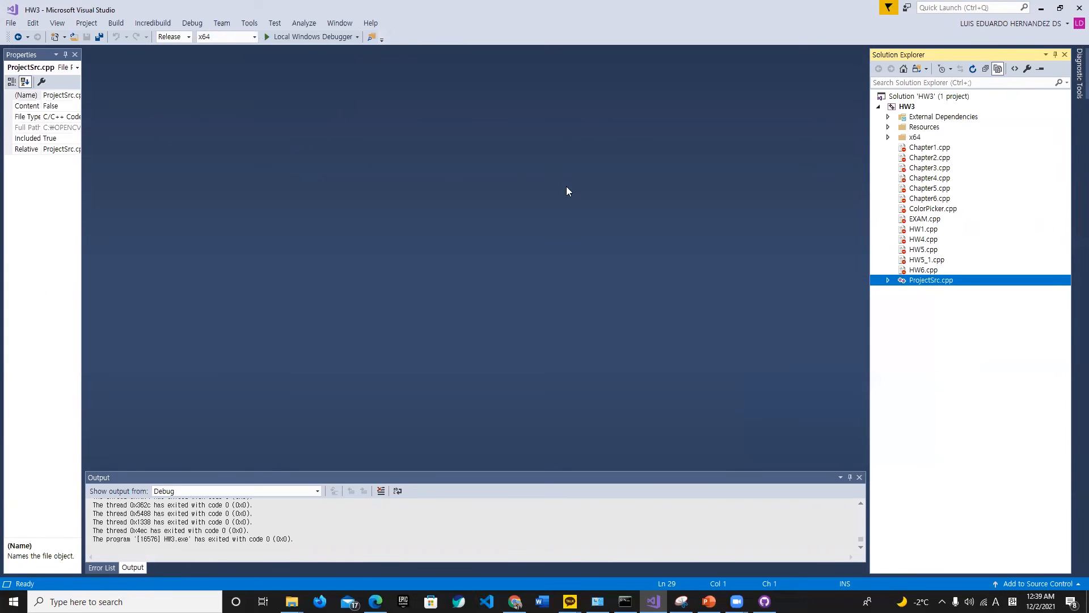
{"action": "left_click", "coordinate": [309, 36]}
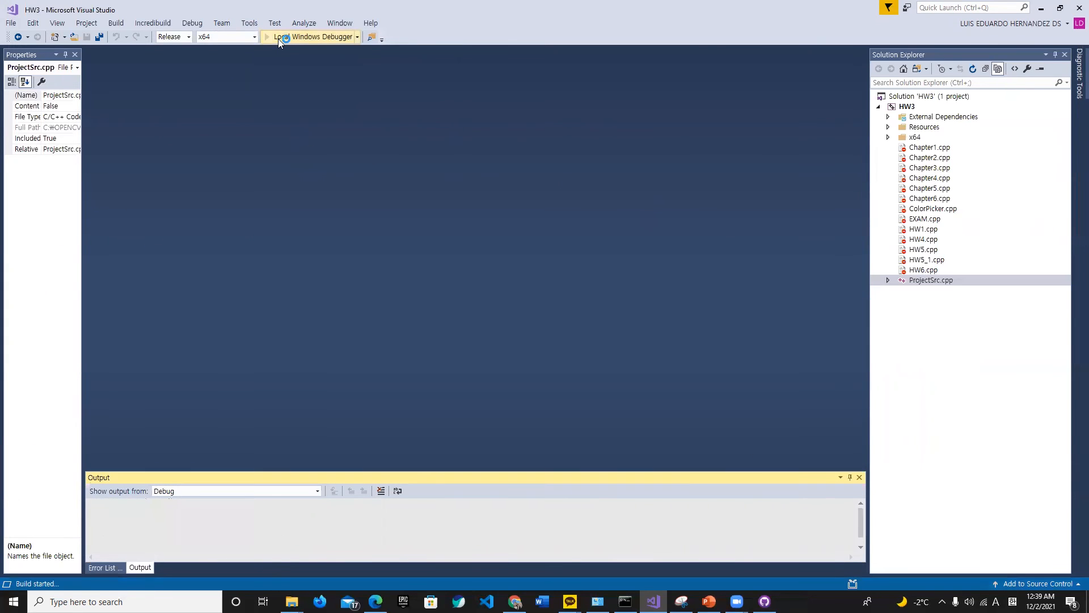
{"action": "left_click", "coordinate": [278, 36]}
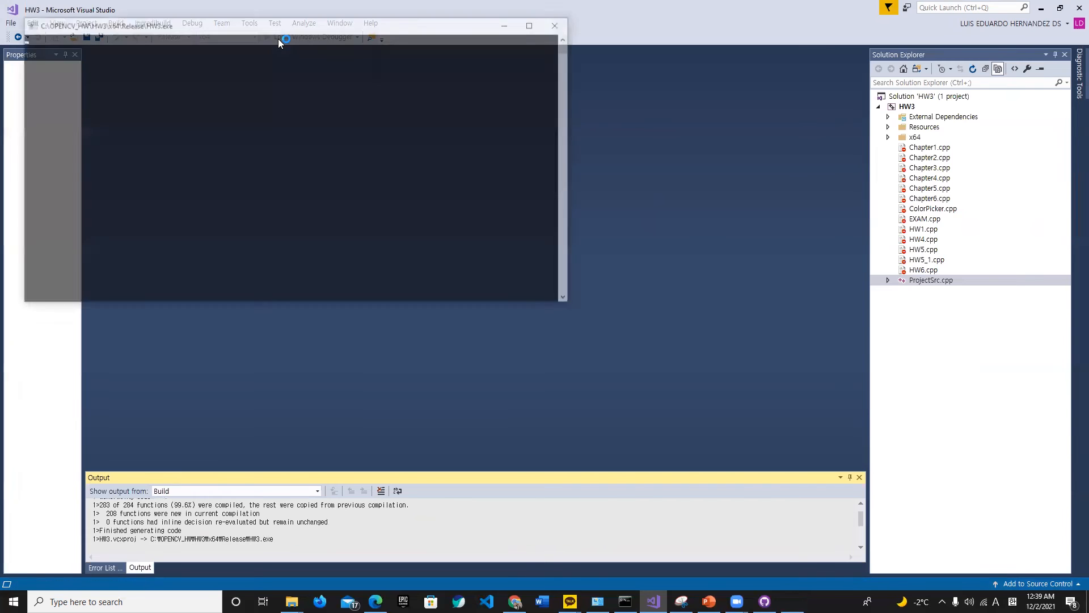